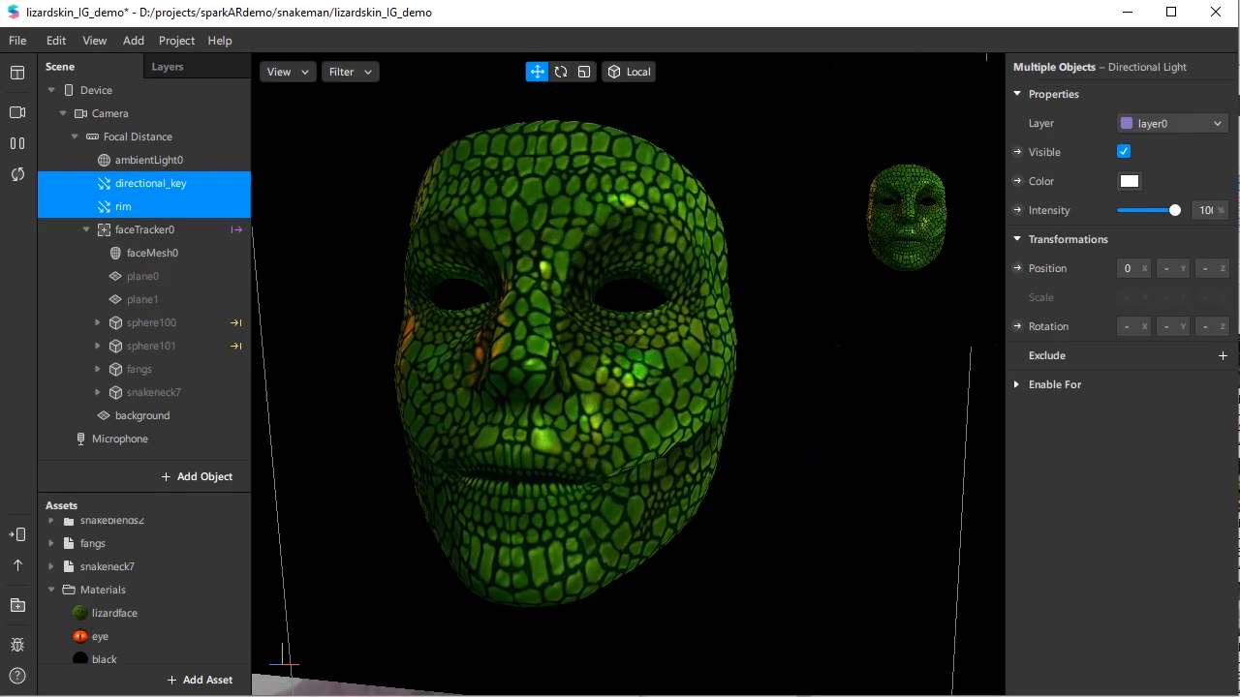
left_click(151, 324)
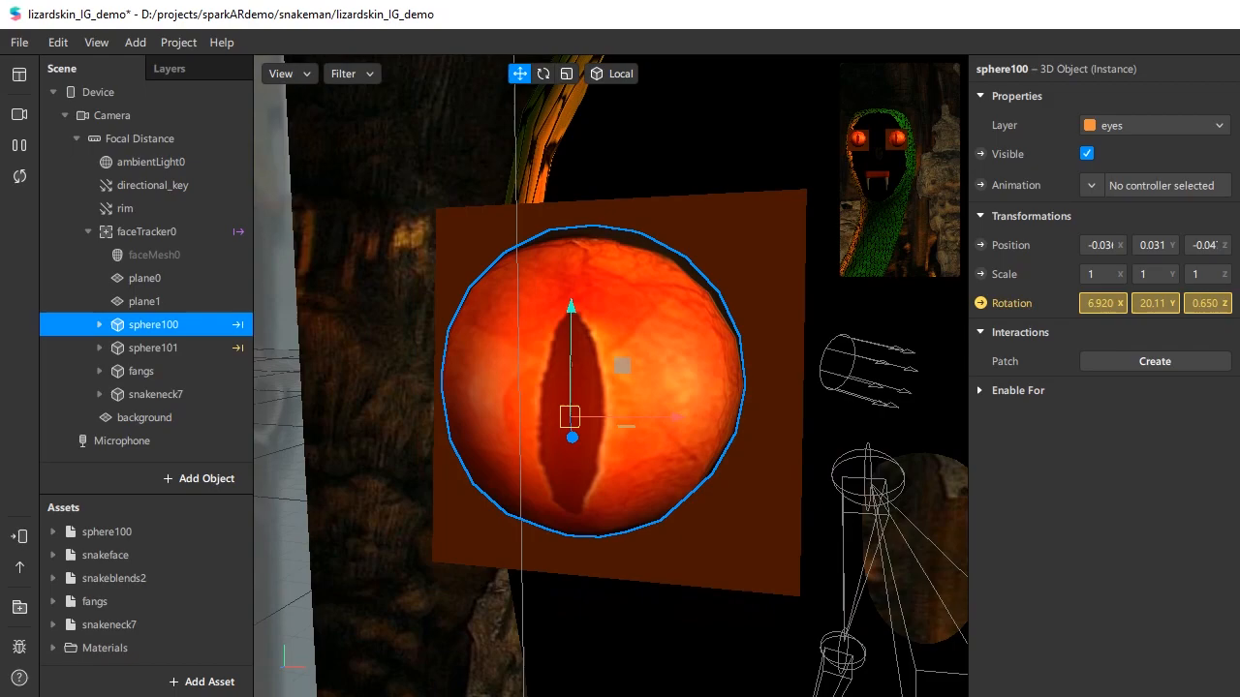
left_click(140, 371)
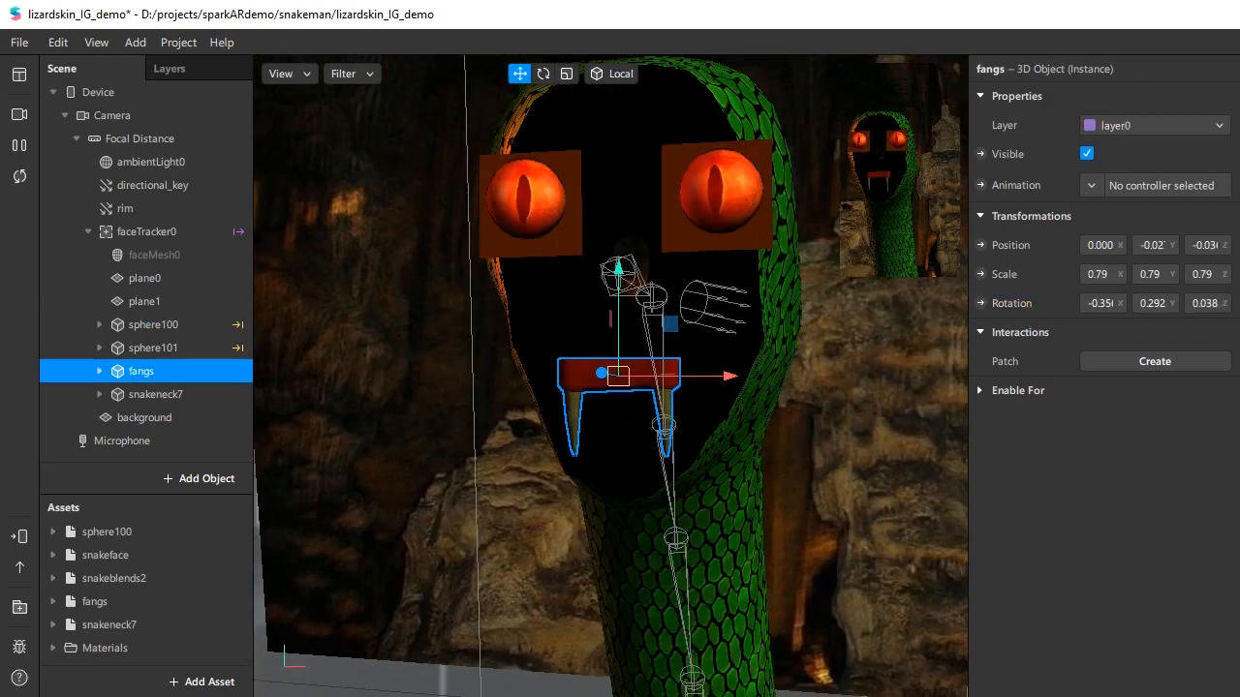
left_click(156, 394)
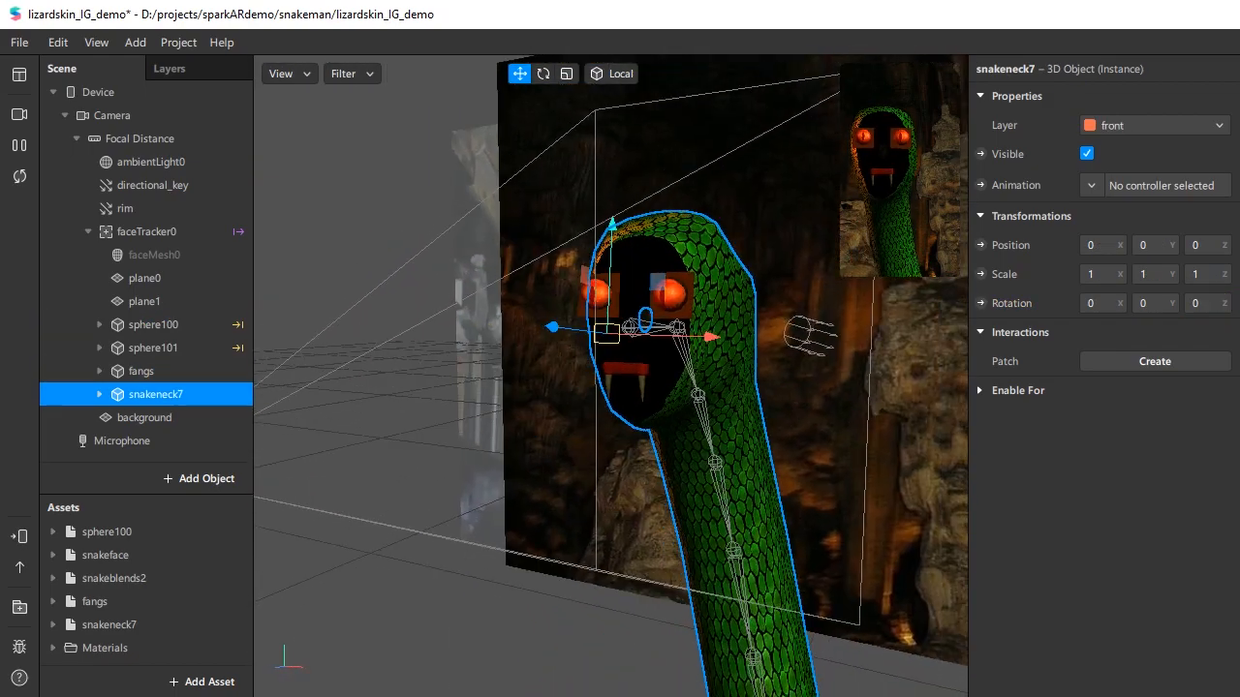